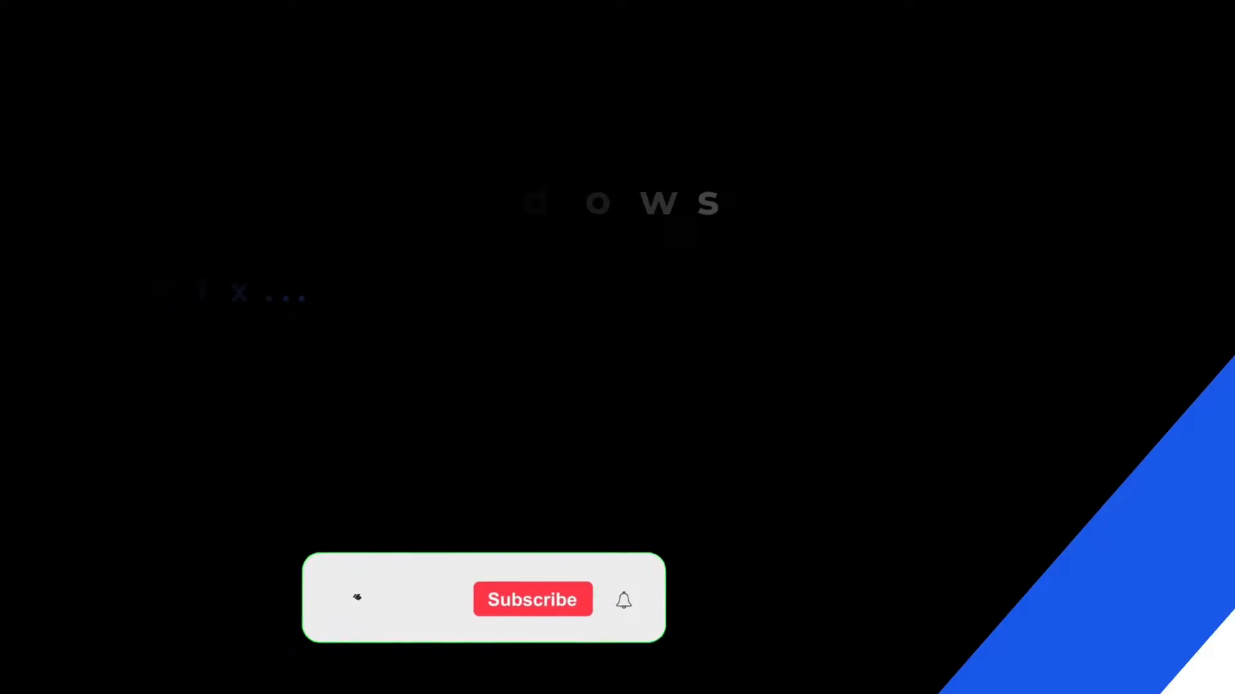
- Go to Windows Update in Settings and install the pending updates
left_click(531, 599)
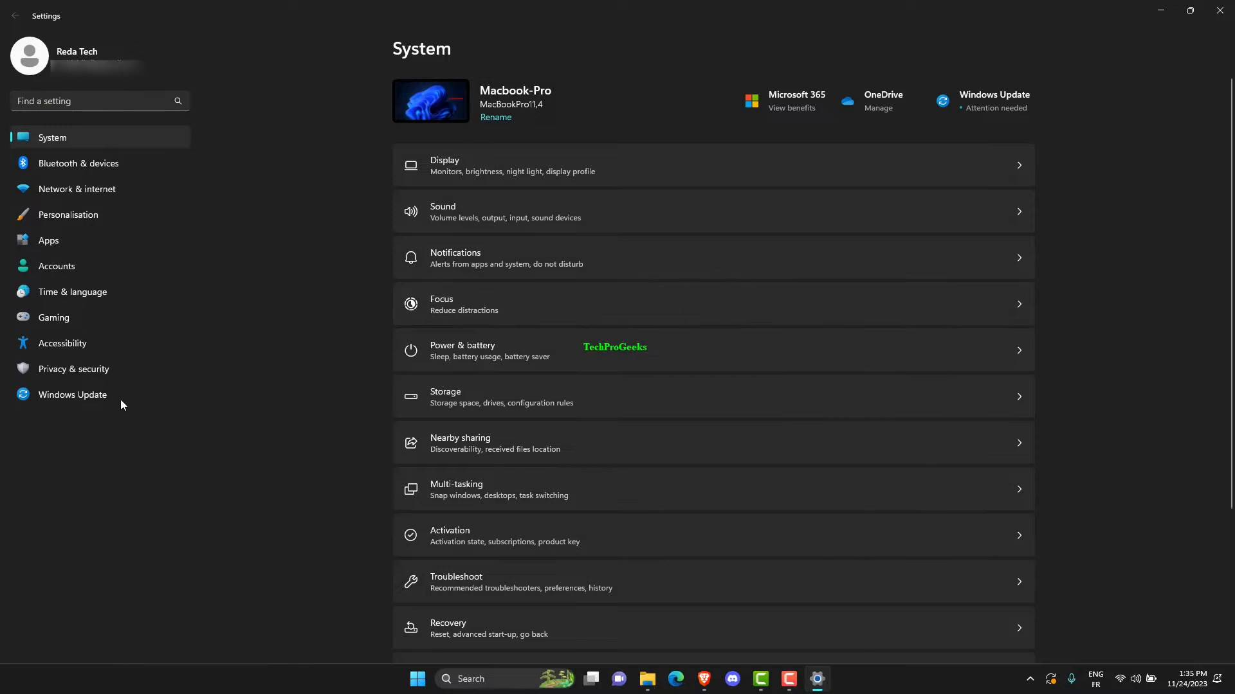
left_click(72, 395)
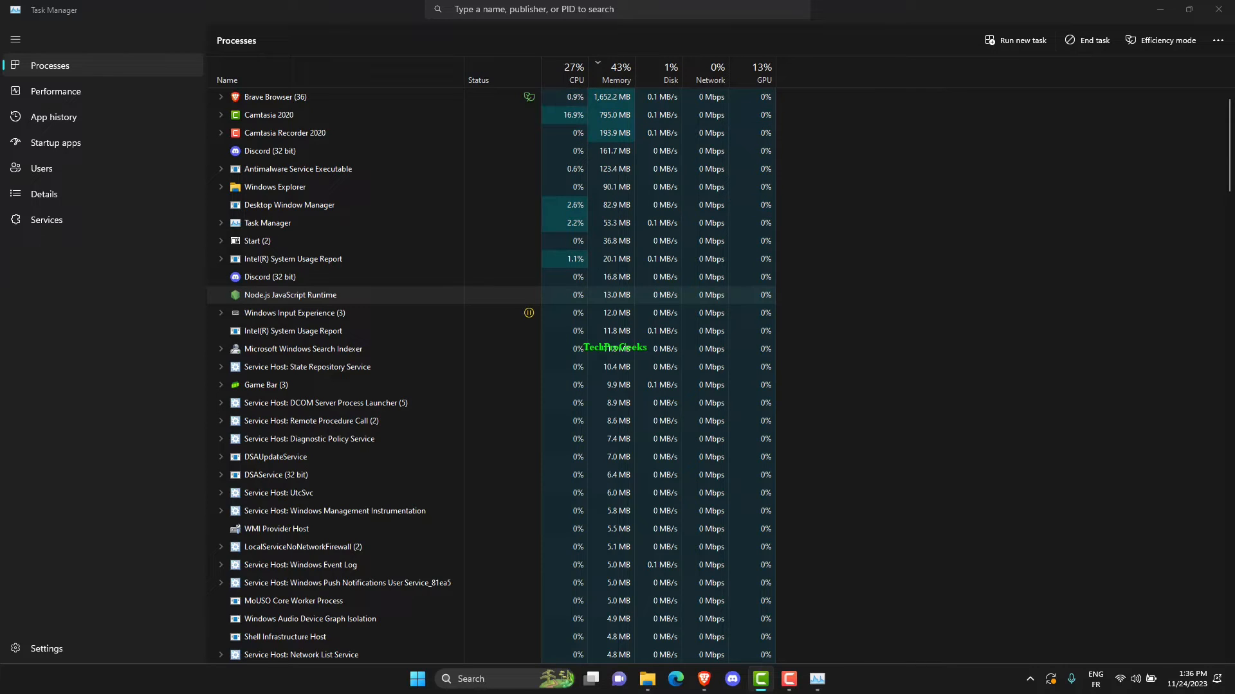
- End the offending process from its right-click menu on the Processes list
right_click(289, 294)
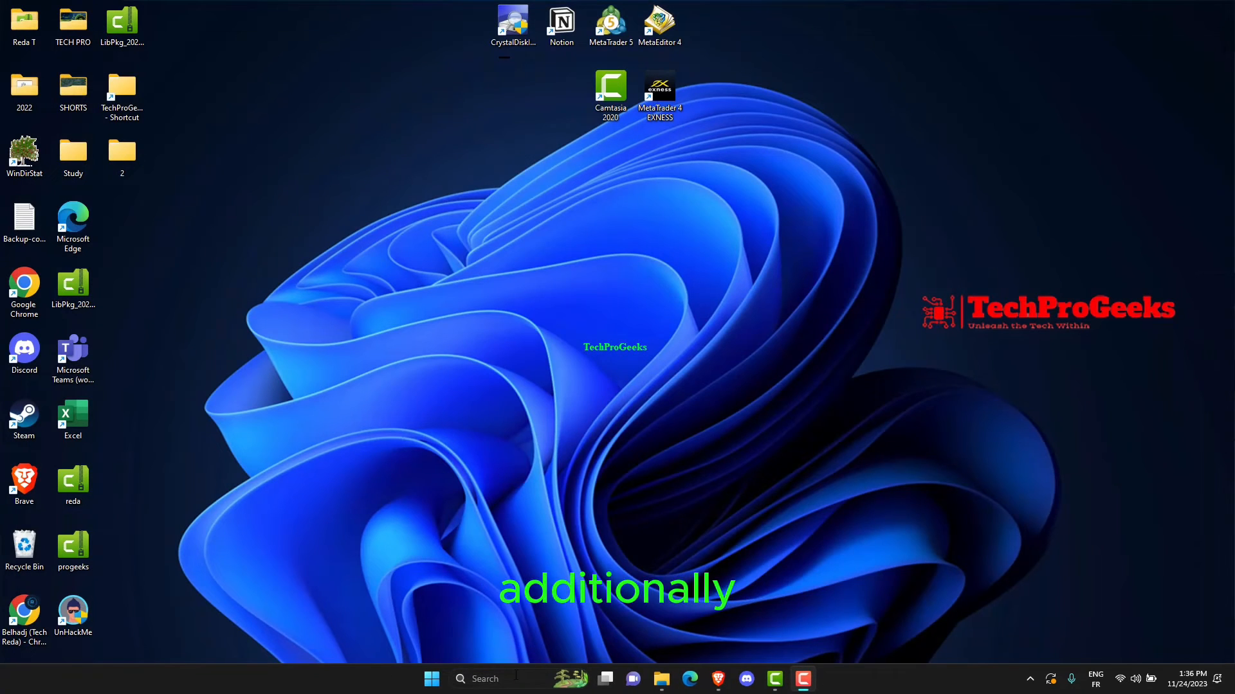
- Rename c:\windows\winsxs\pending.xml to pending.old from an administrator Command Prompt
type("cmd")
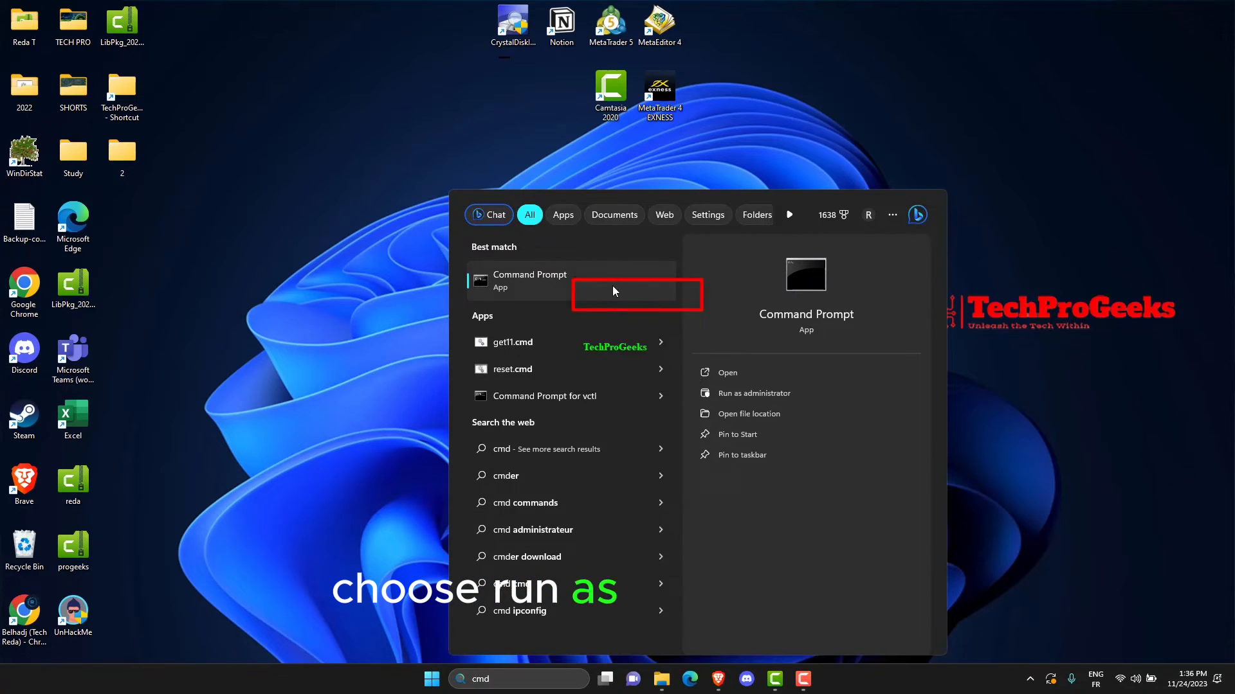
left_click(528, 280)
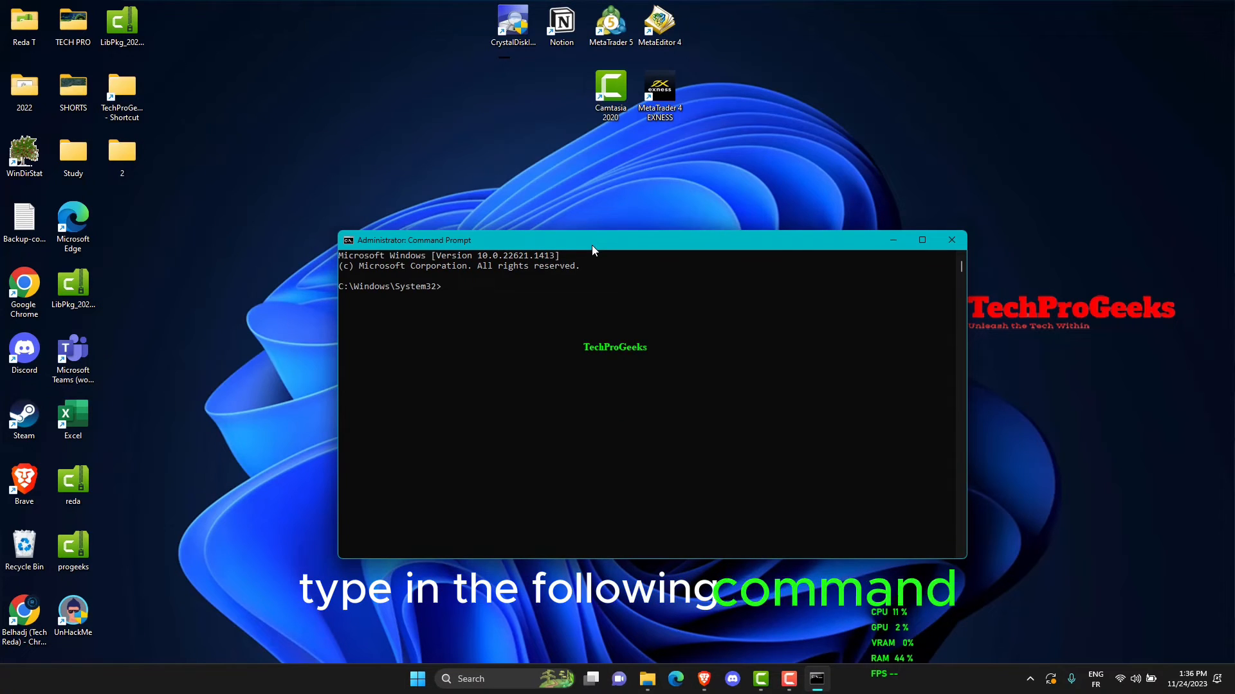
type("Ren c:\\windows\\winsxs\\pending.xml pending.old")
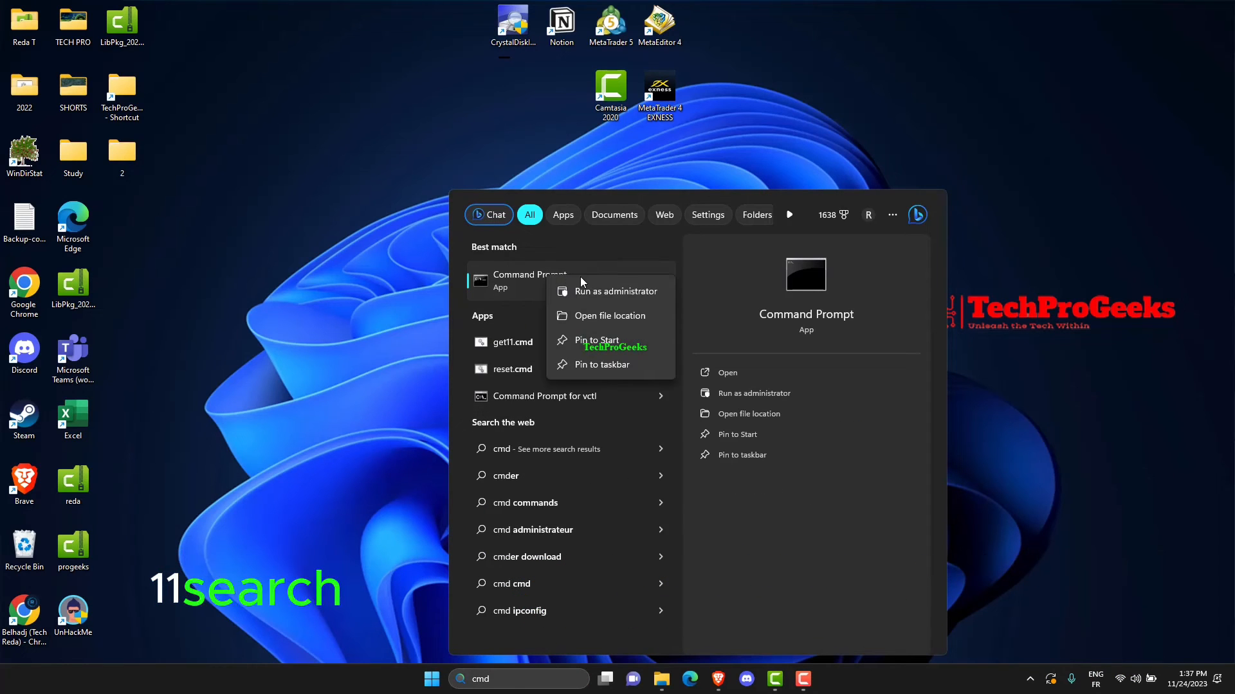
- Run sfc /scannow in a new administrator Command Prompt
left_click(616, 291)
type("sfc /scannow")
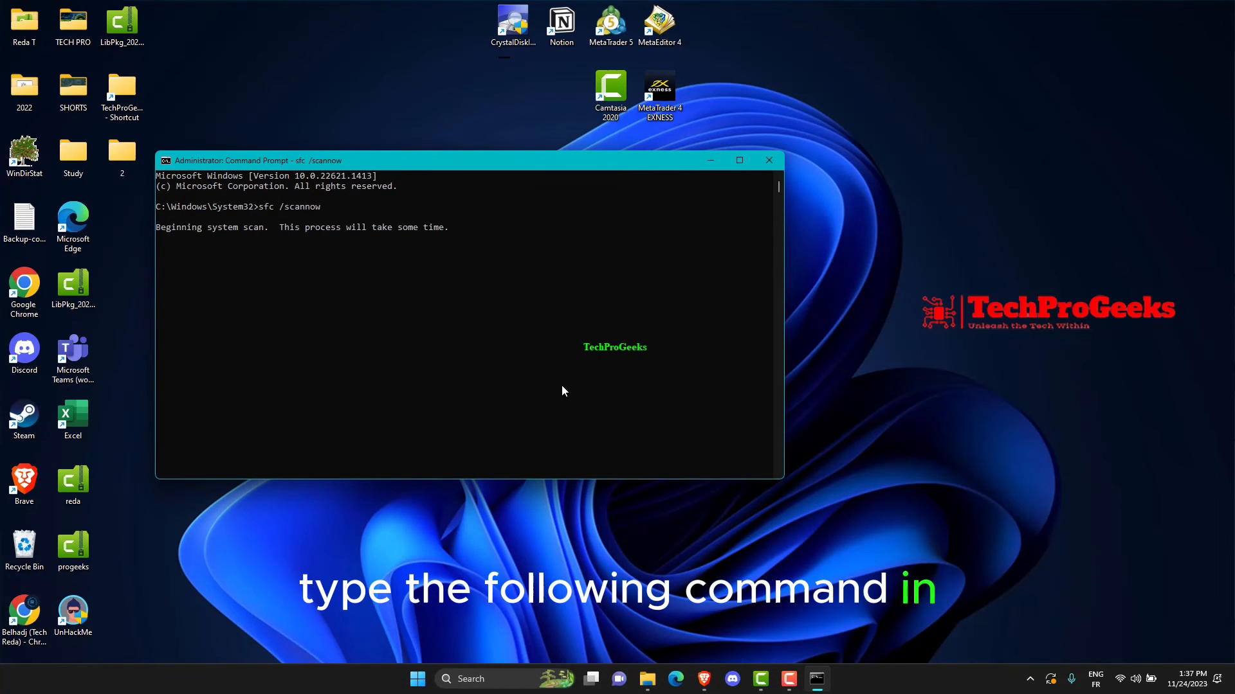
key("enter")
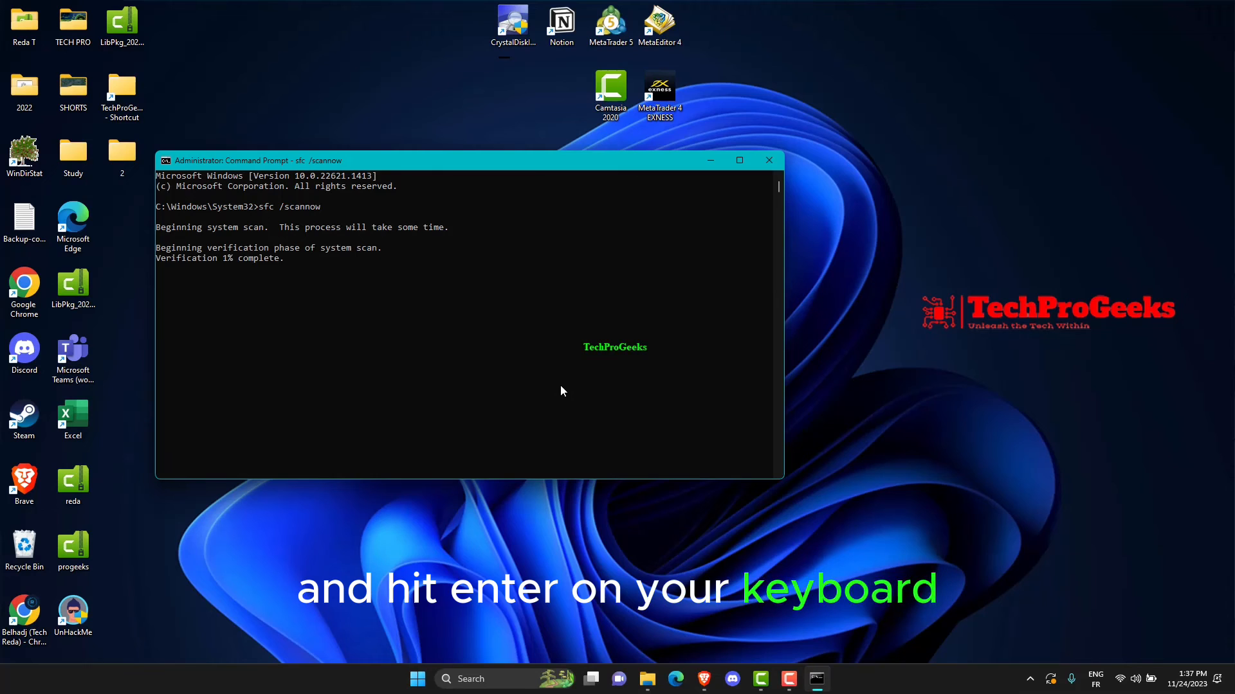